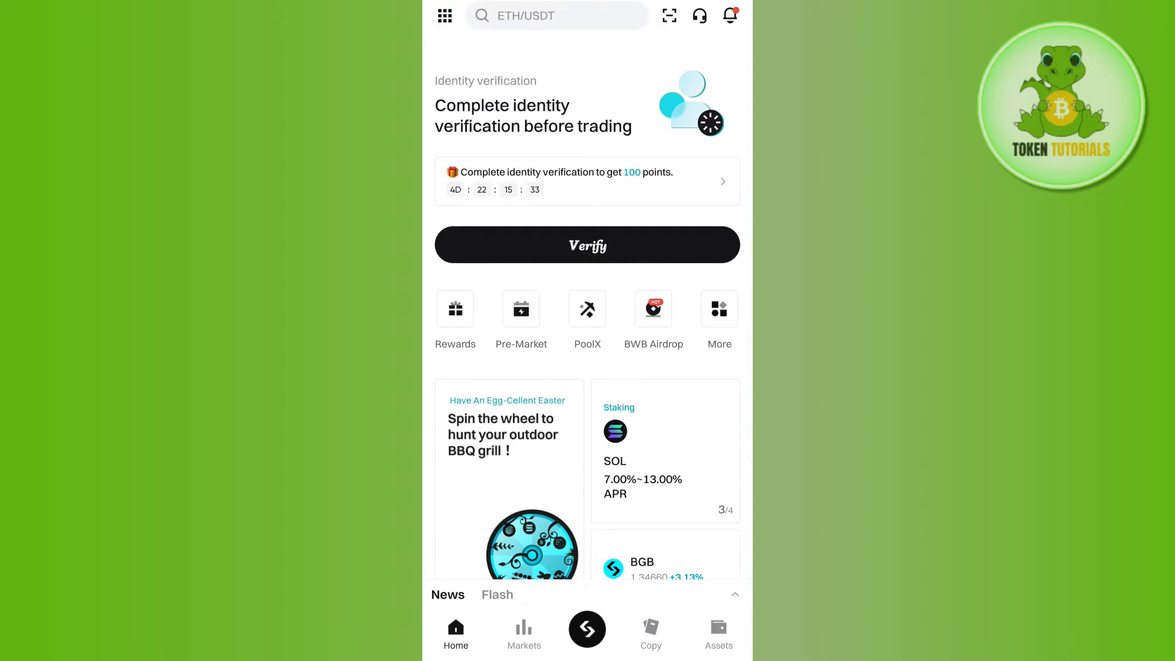
Step: Open P2P trading from the More services list on the Bitget home screen
{"action": "left_click", "coordinate": [719, 310]}
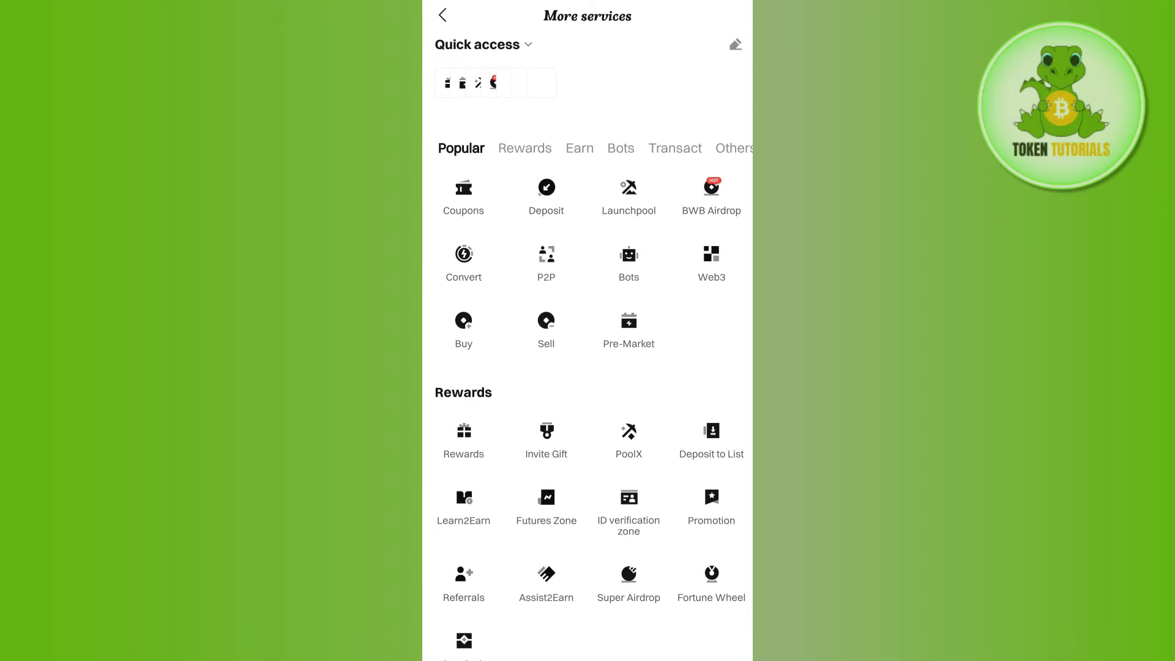
{"action": "left_click", "coordinate": [546, 254]}
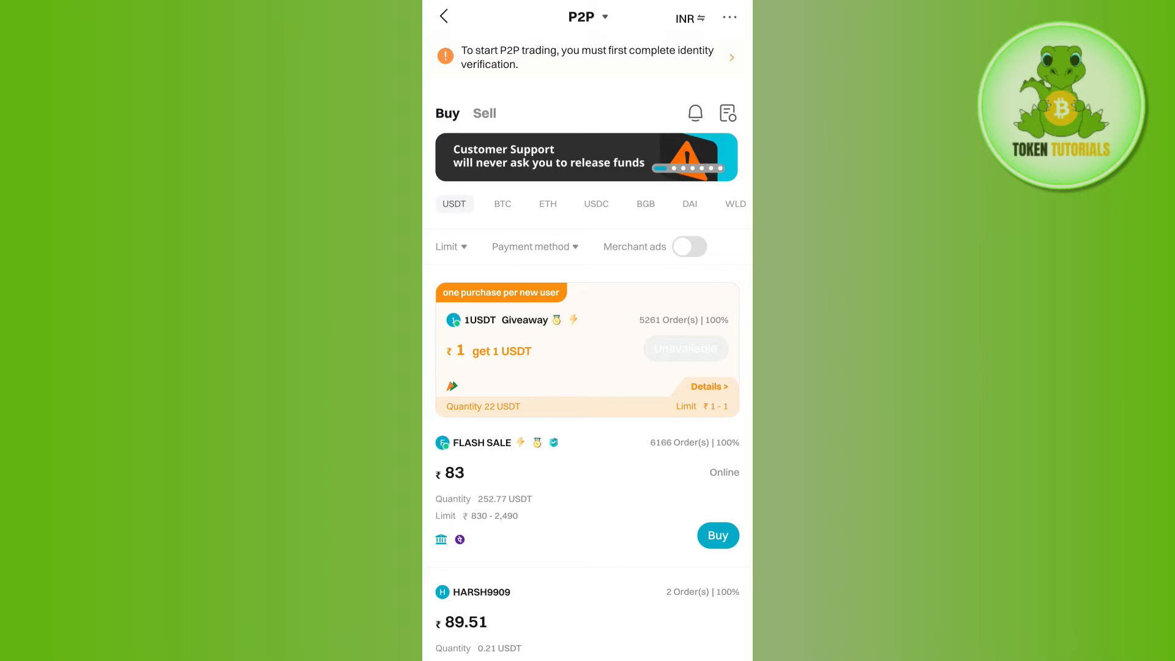
{"action": "left_click", "coordinate": [730, 18]}
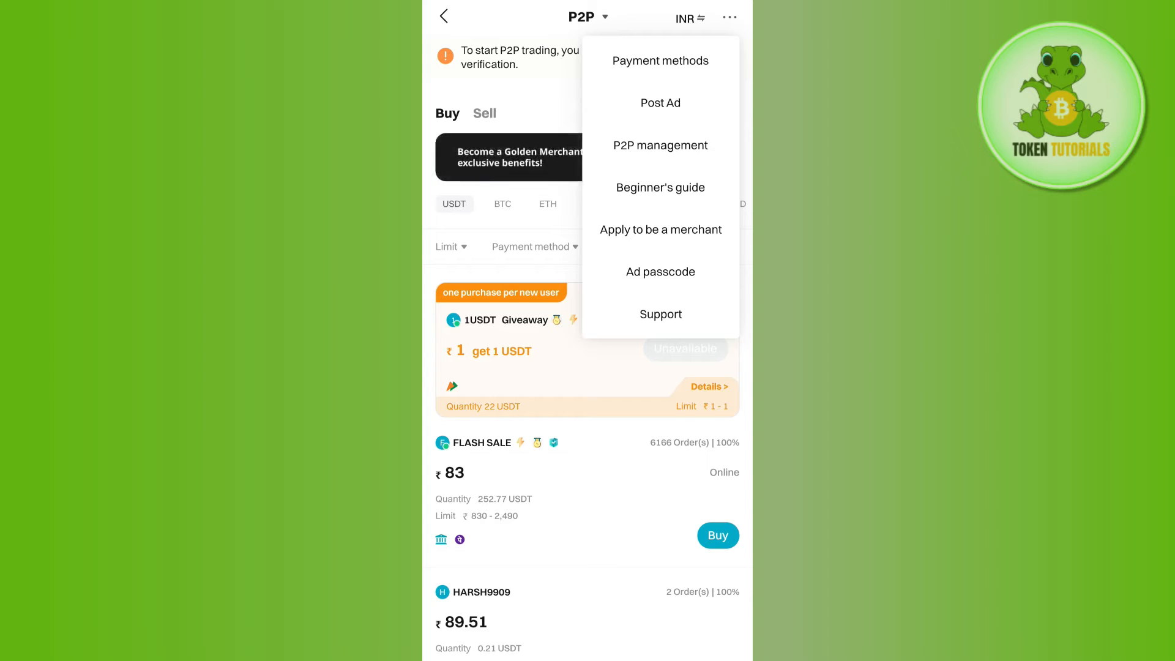
{"action": "left_click", "coordinate": [660, 61]}
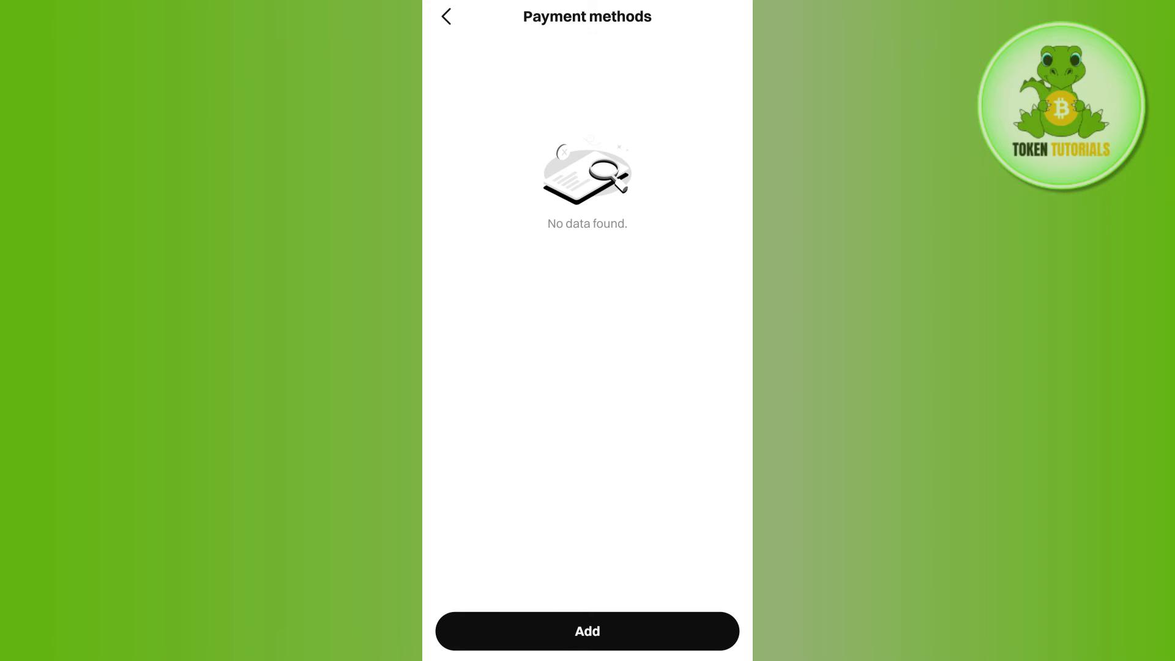
{"action": "left_click", "coordinate": [446, 17]}
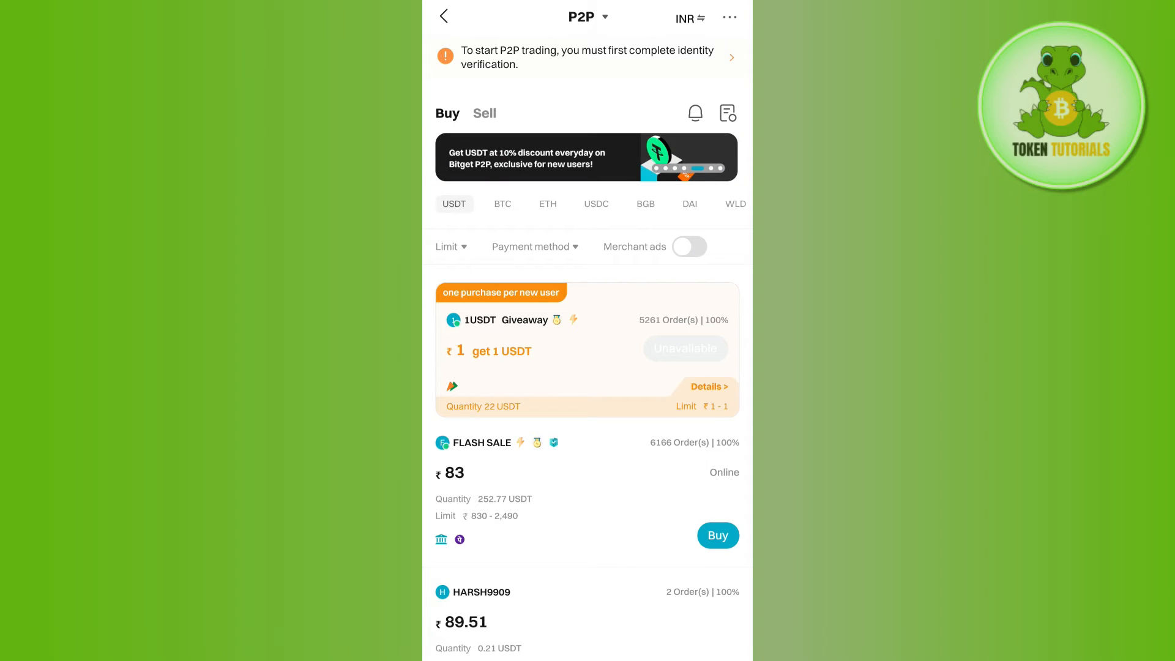
Step: Switch to the Sell tab, browse INR merchants, try selling USDT, and dismiss the verification sheet
{"action": "left_click", "coordinate": [484, 114]}
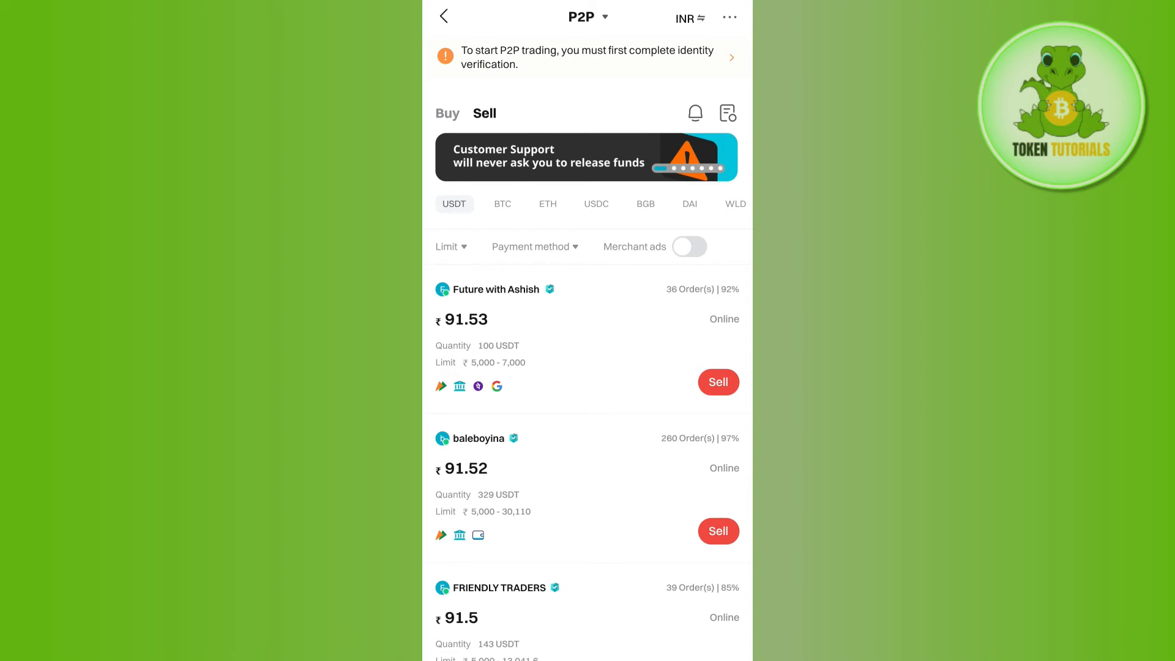
{"action": "scroll", "scroll_direction": "down", "scroll_amount": 3}
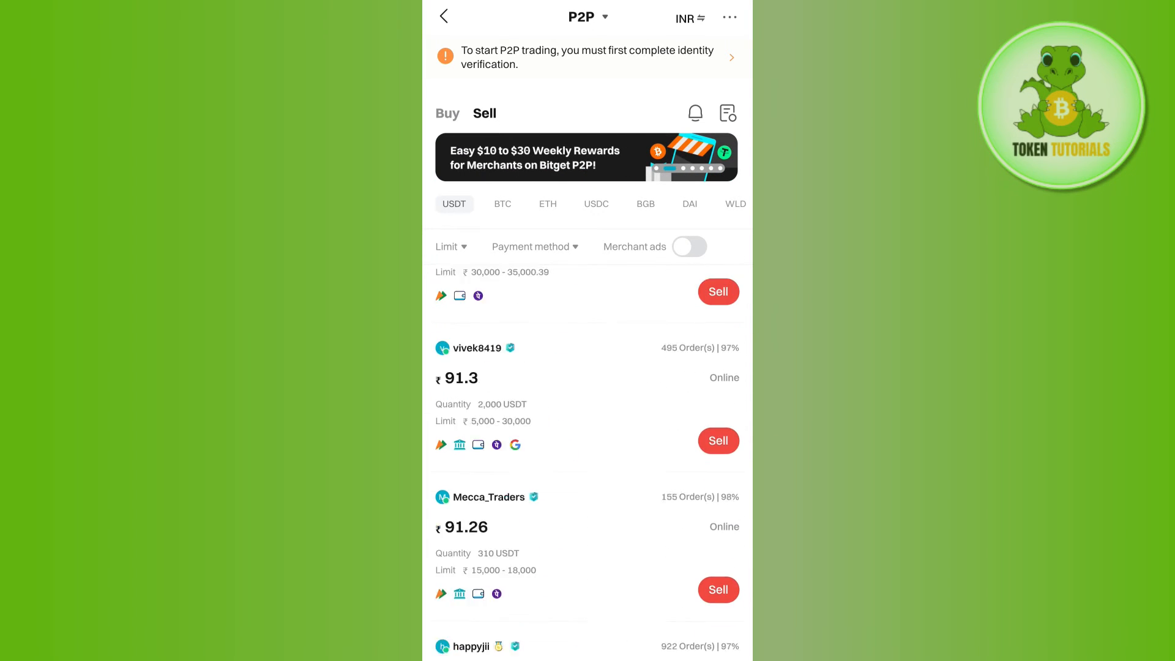
{"action": "scroll", "scroll_direction": "down", "scroll_amount": 3}
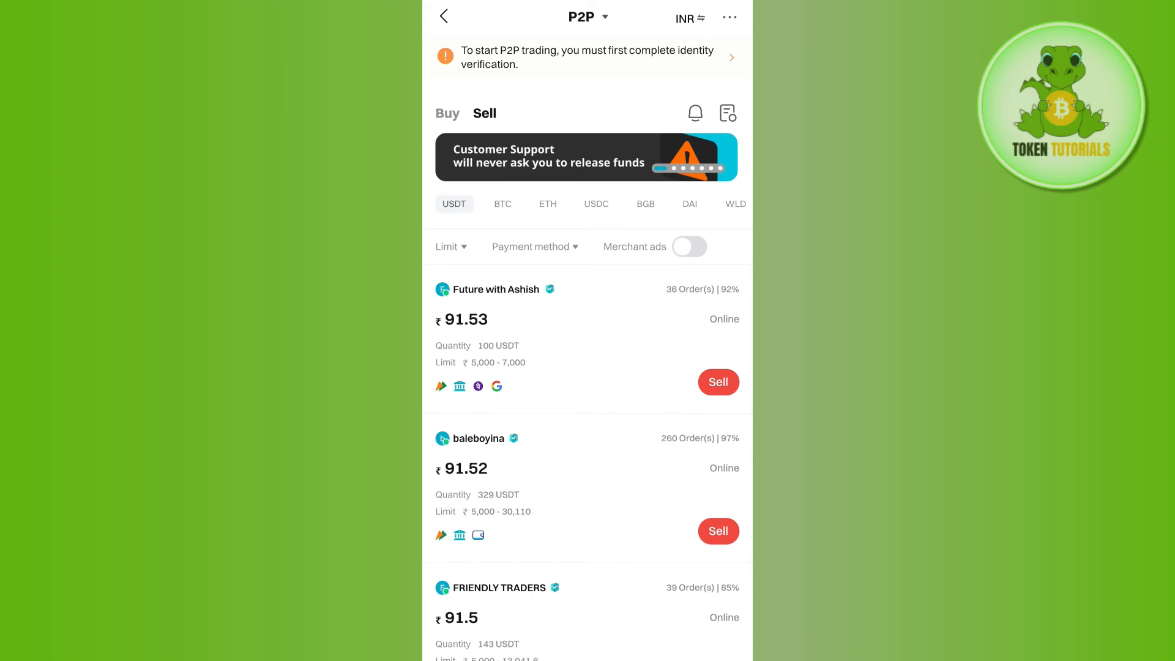
{"action": "left_click", "coordinate": [588, 58]}
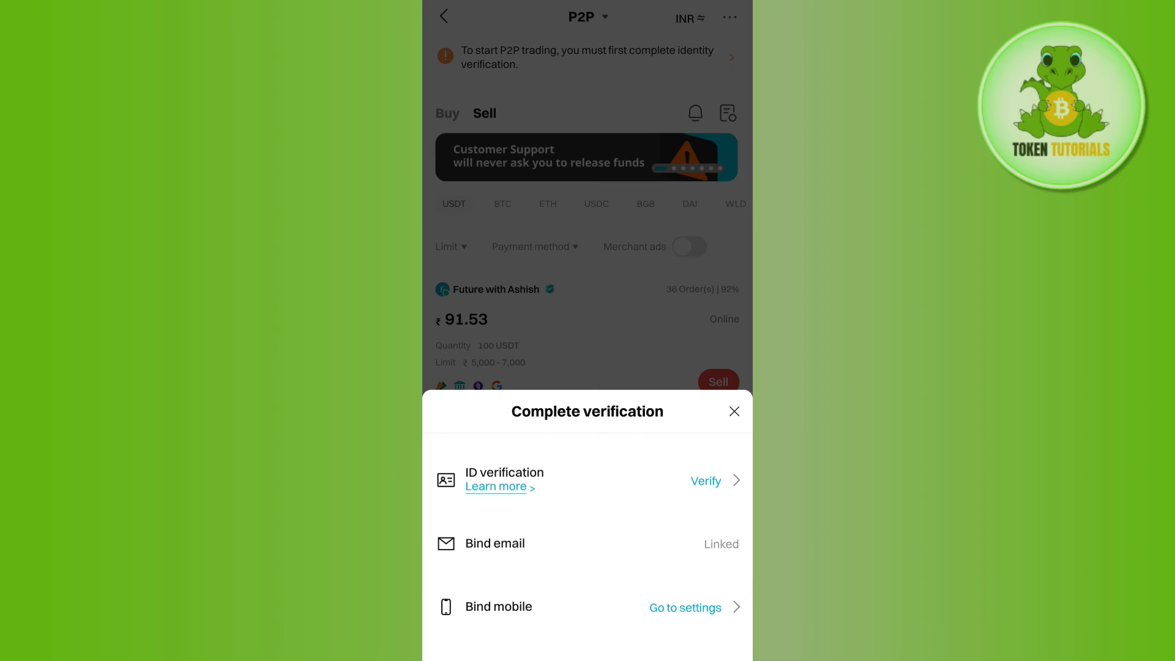
{"action": "left_click", "coordinate": [734, 411]}
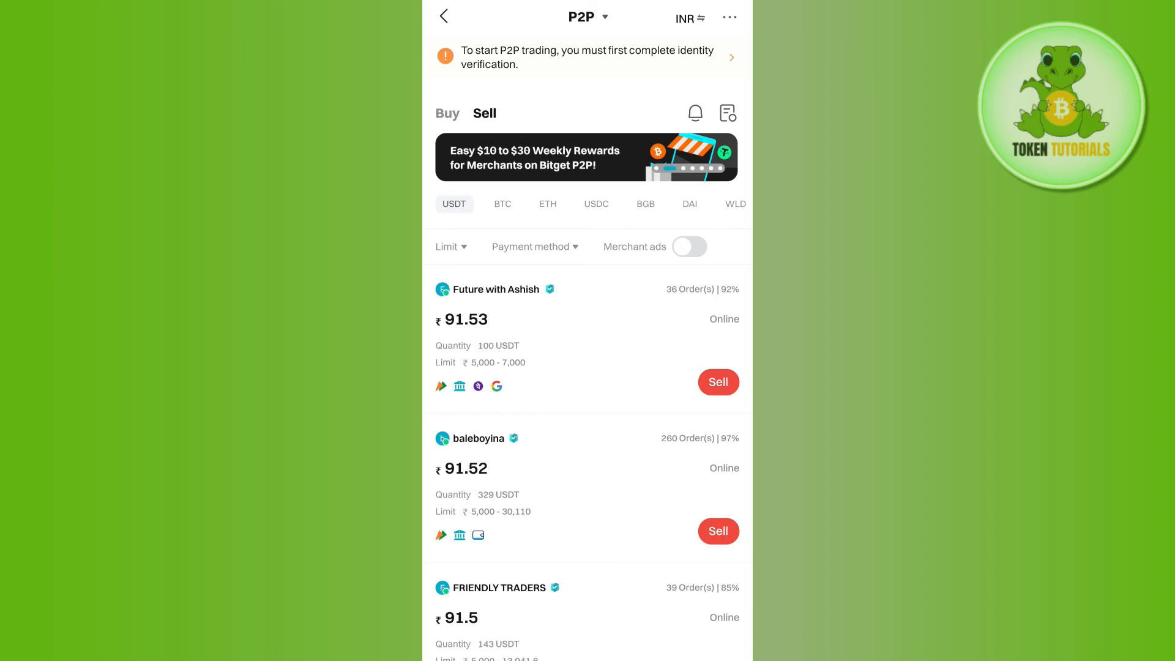